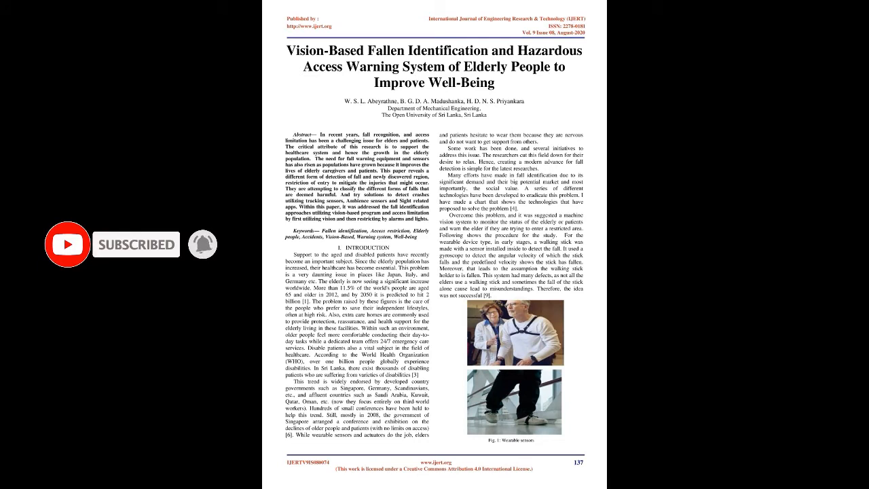
scroll(down, 3)
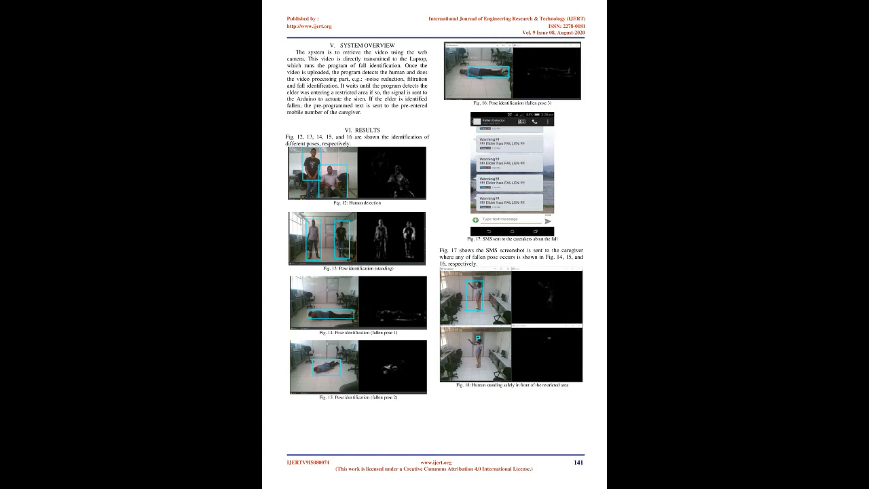